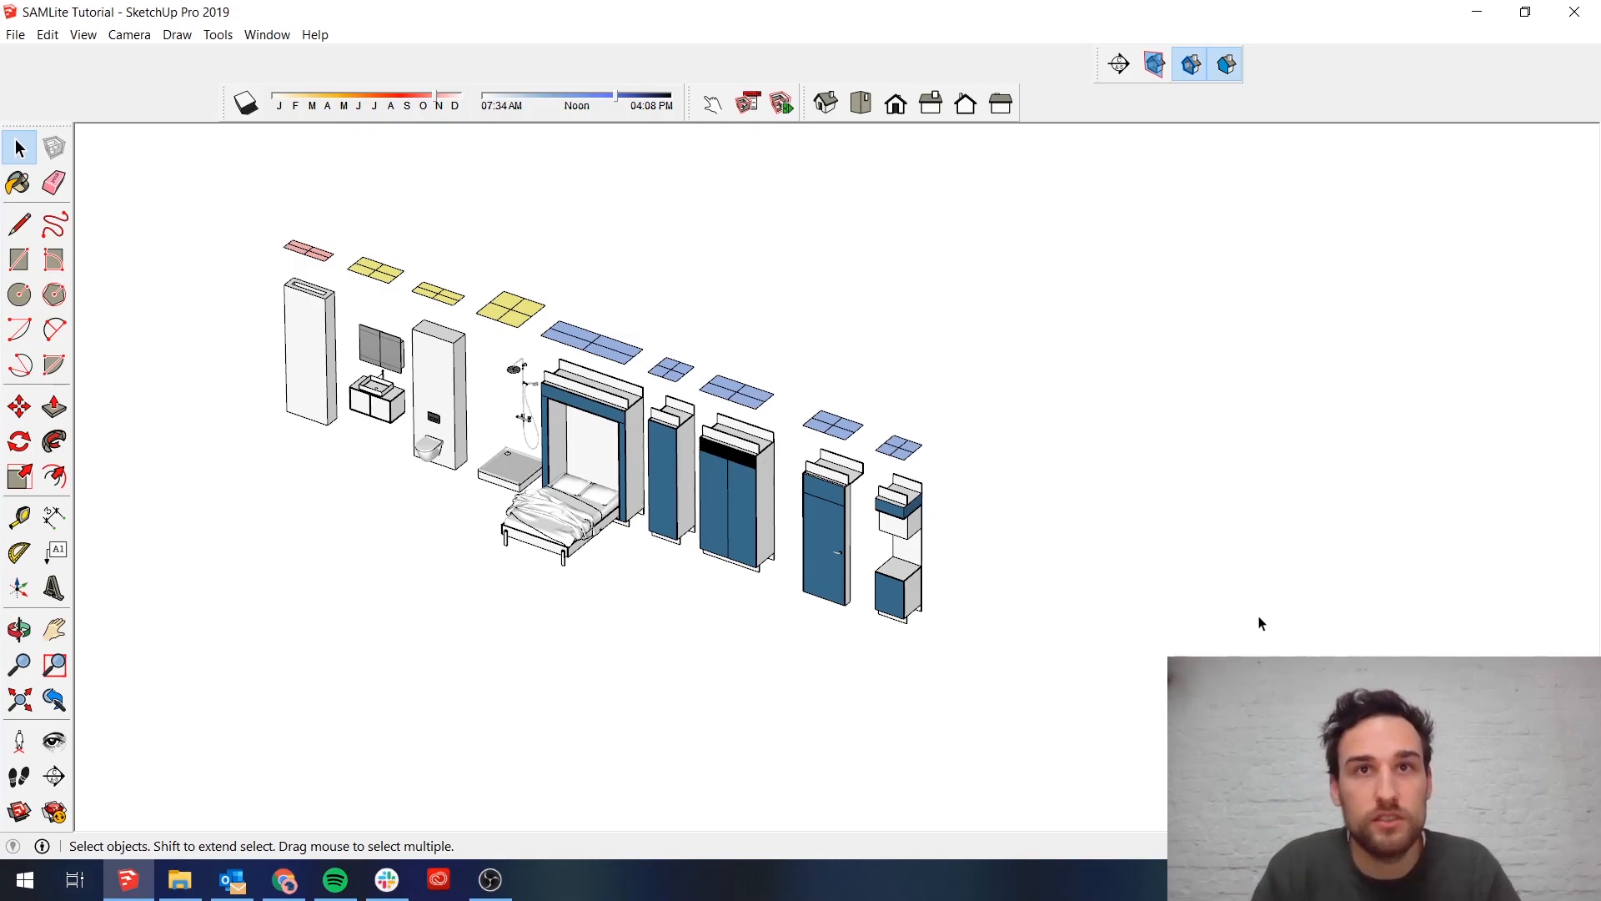
{"action": "mouse_move", "coordinate": [613, 388]}
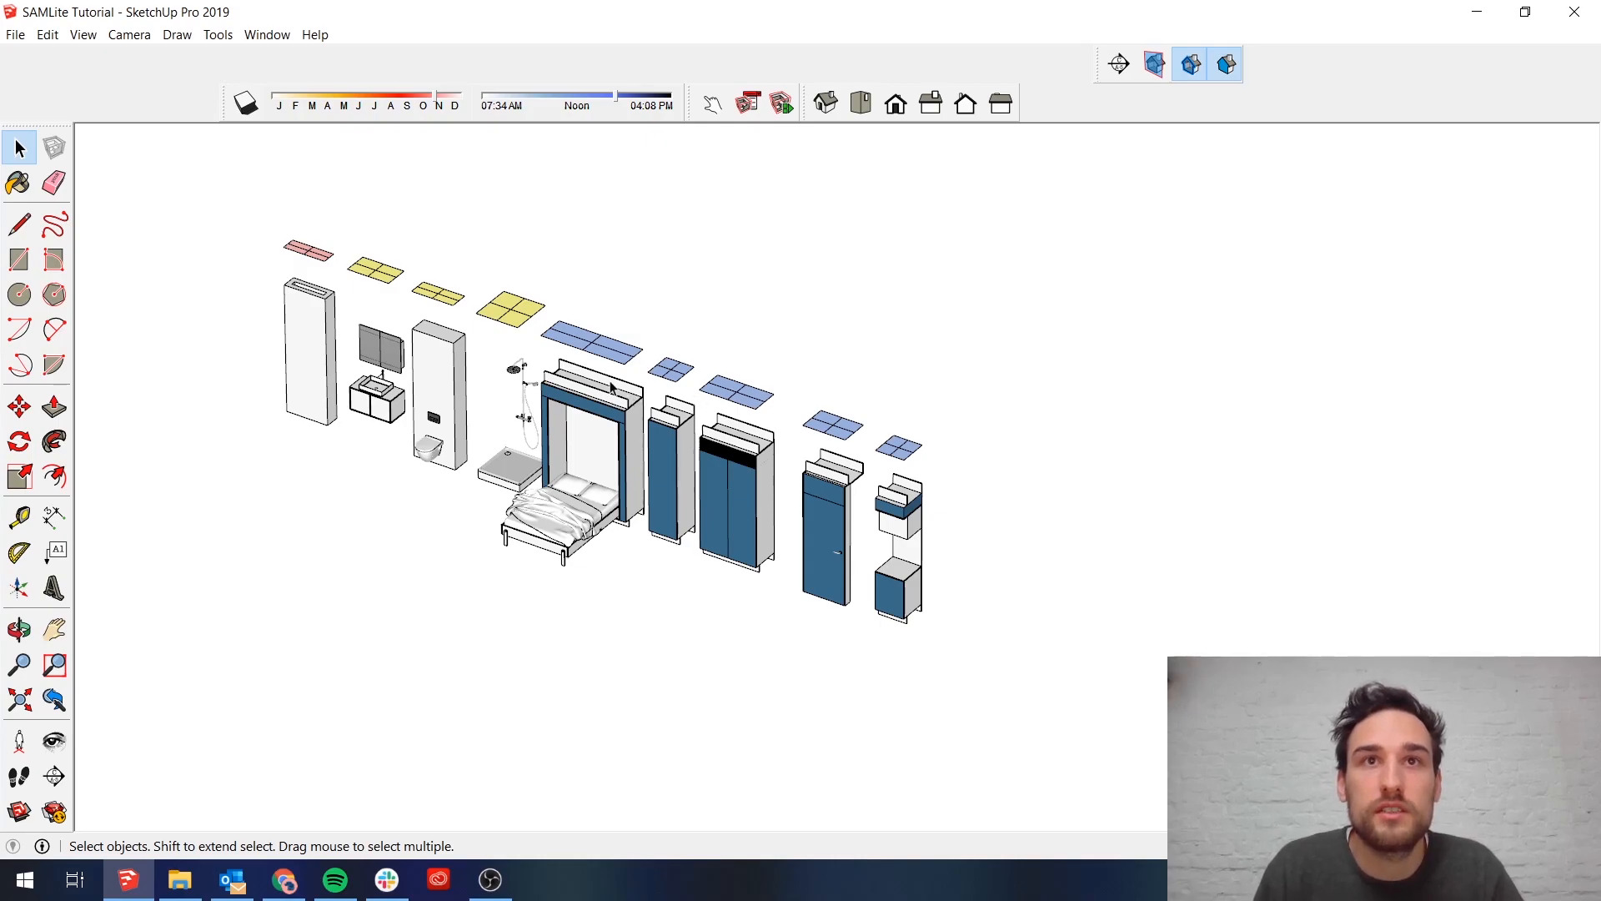
{"action": "mouse_move", "coordinate": [924, 481]}
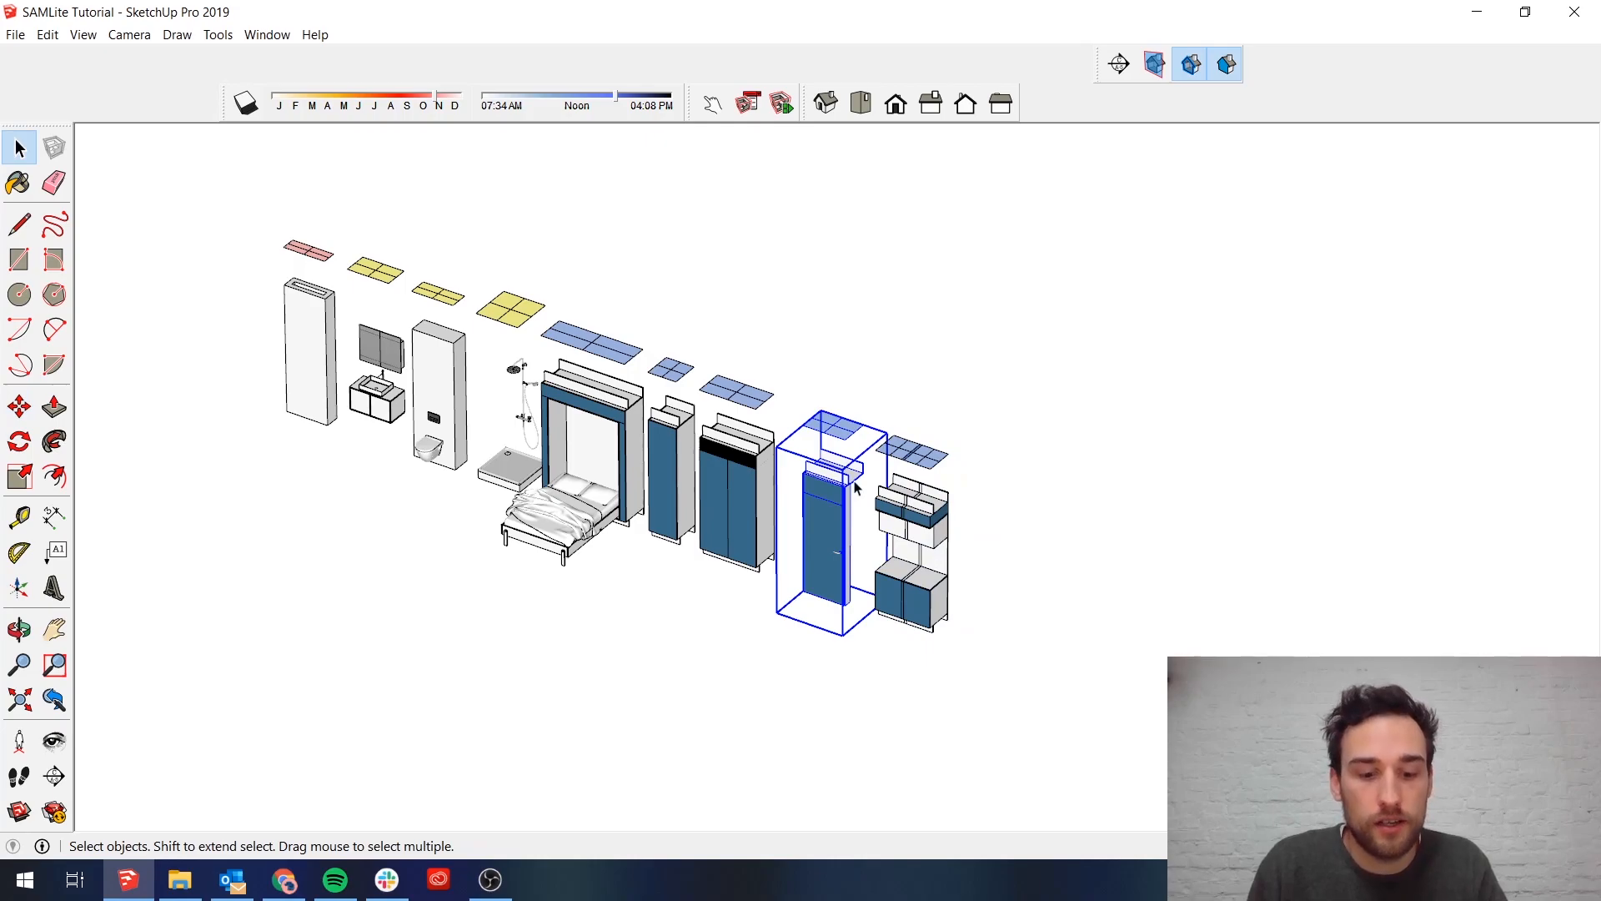
Place the tall blue door module flush against the rightmost cabinet module.
{"action": "left_click", "coordinate": [19, 406]}
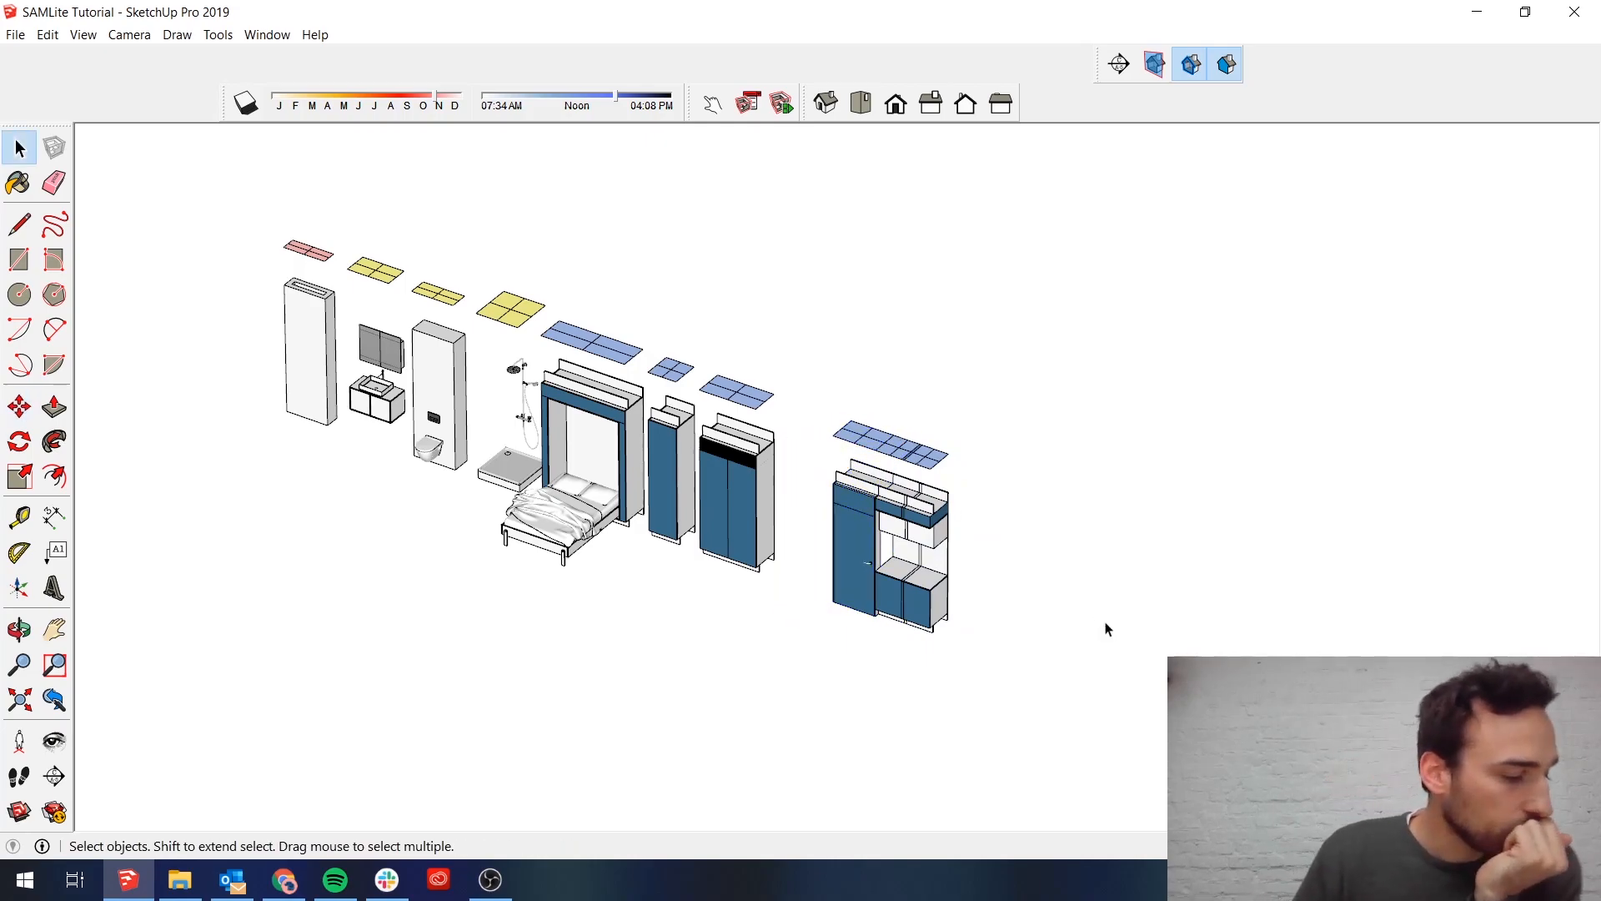
{"action": "mouse_move", "coordinate": [1092, 596]}
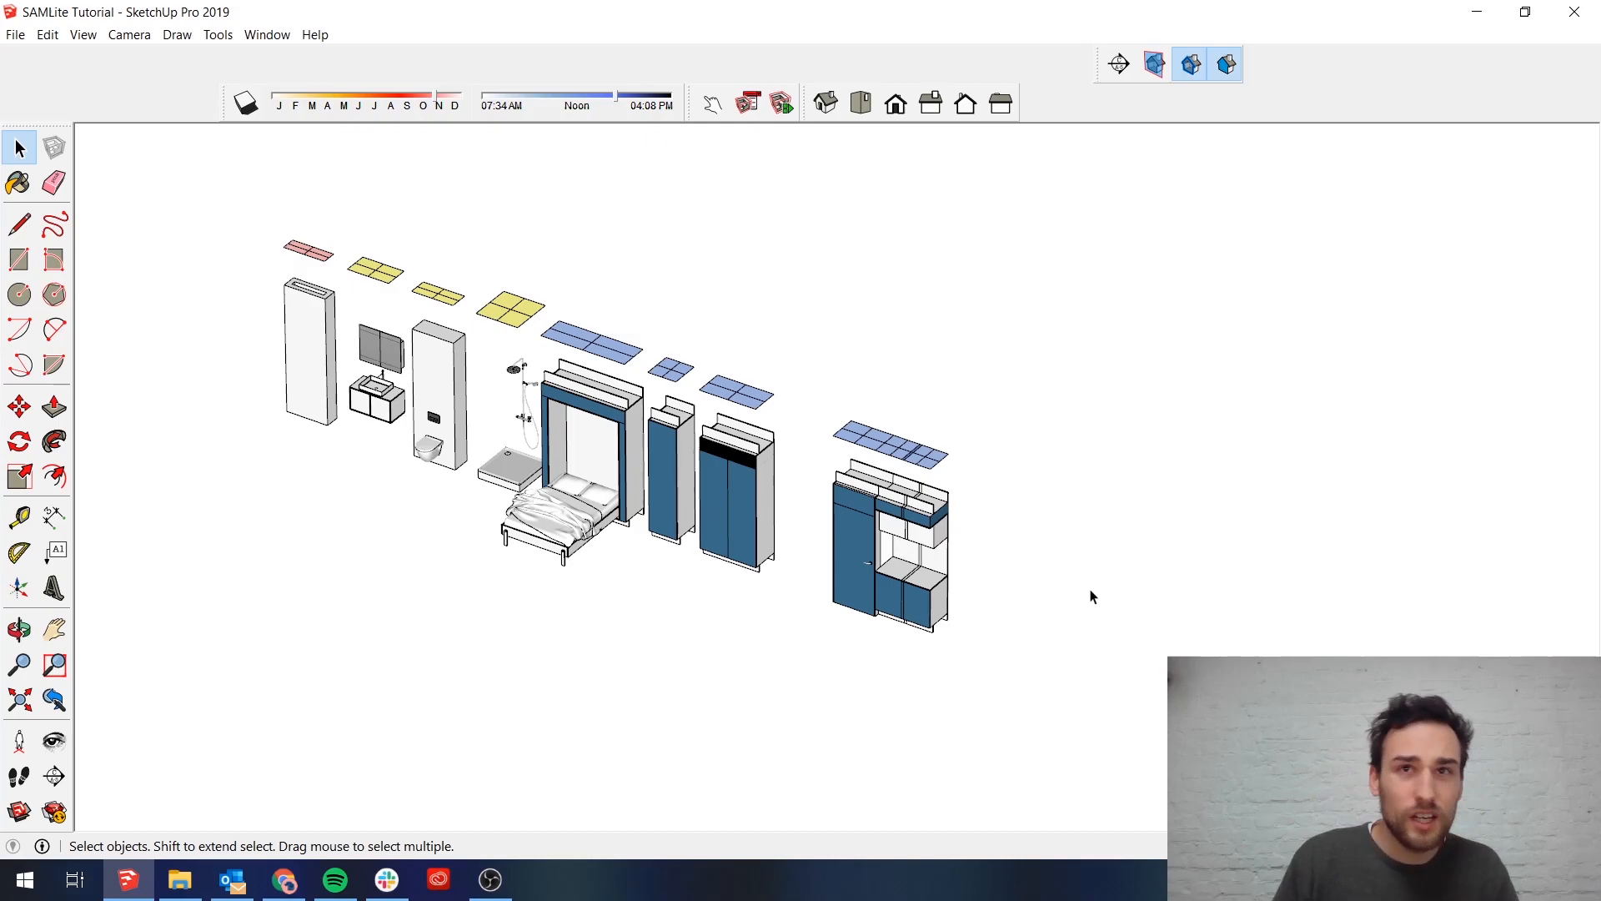
{"action": "mouse_move", "coordinate": [581, 472]}
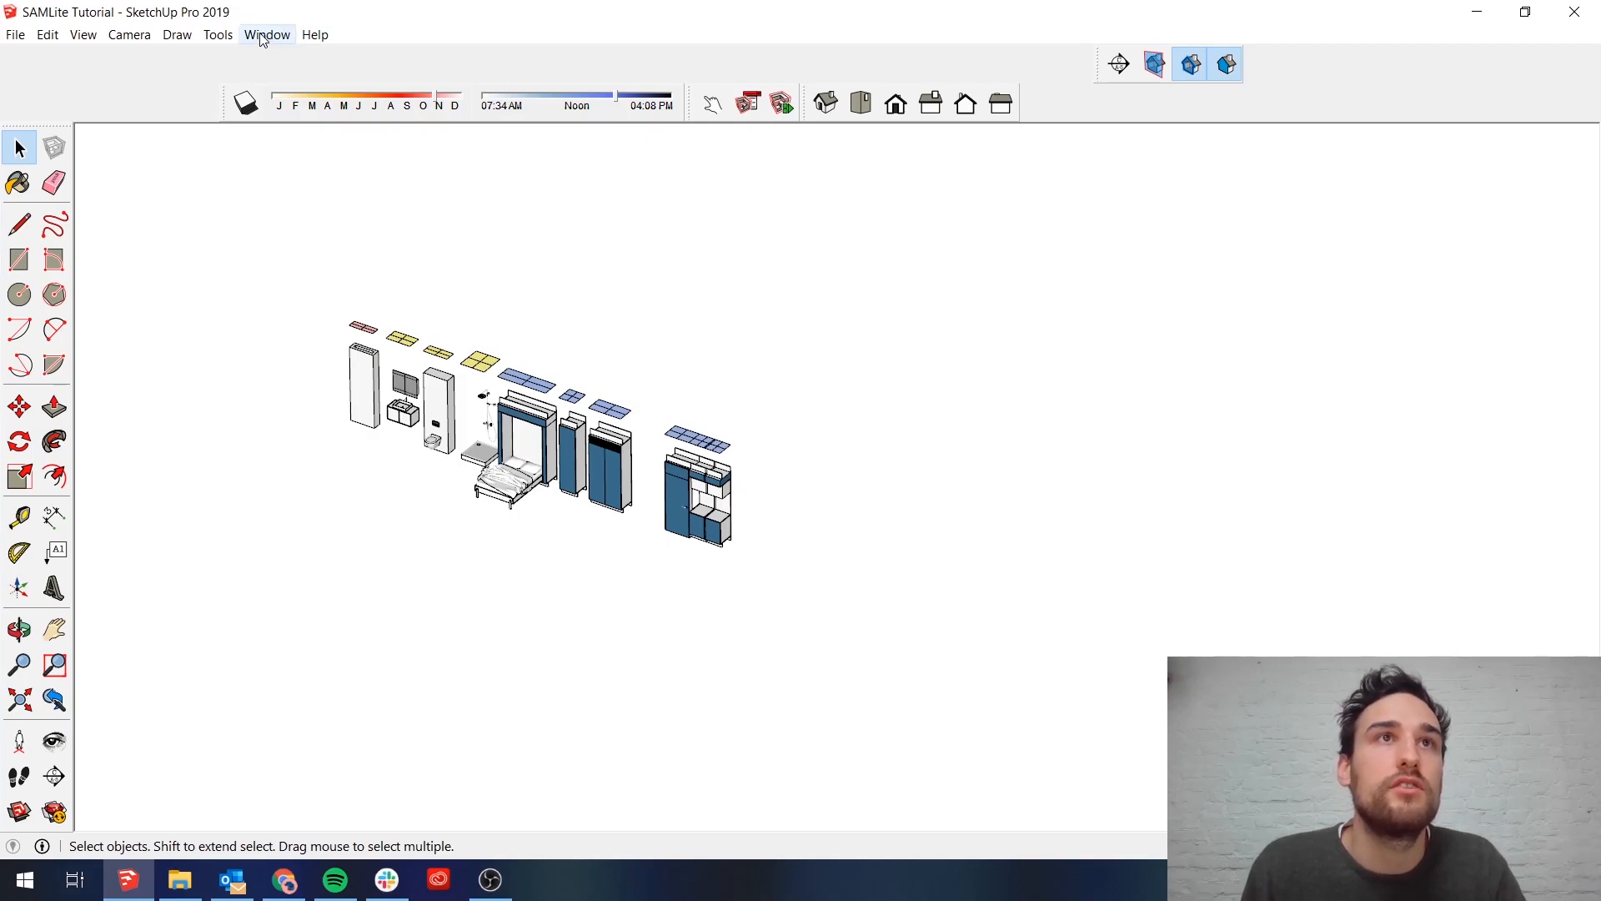
Show the Default Tray, expand Components, and open its collection details menu.
{"action": "left_click", "coordinate": [267, 33]}
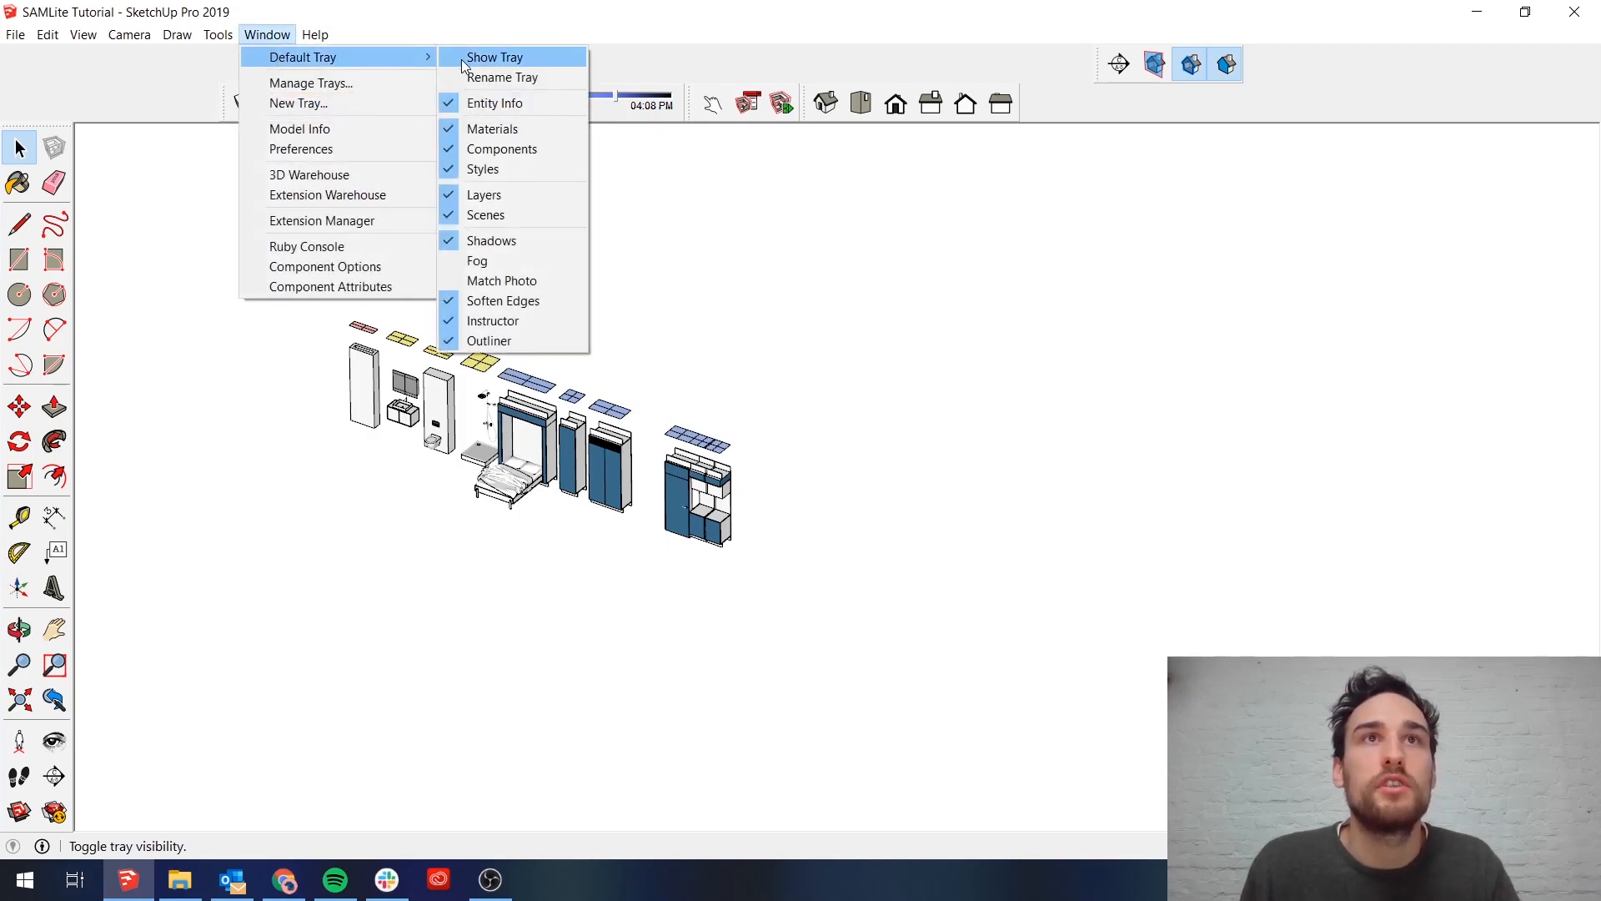
{"action": "left_click", "coordinate": [495, 58]}
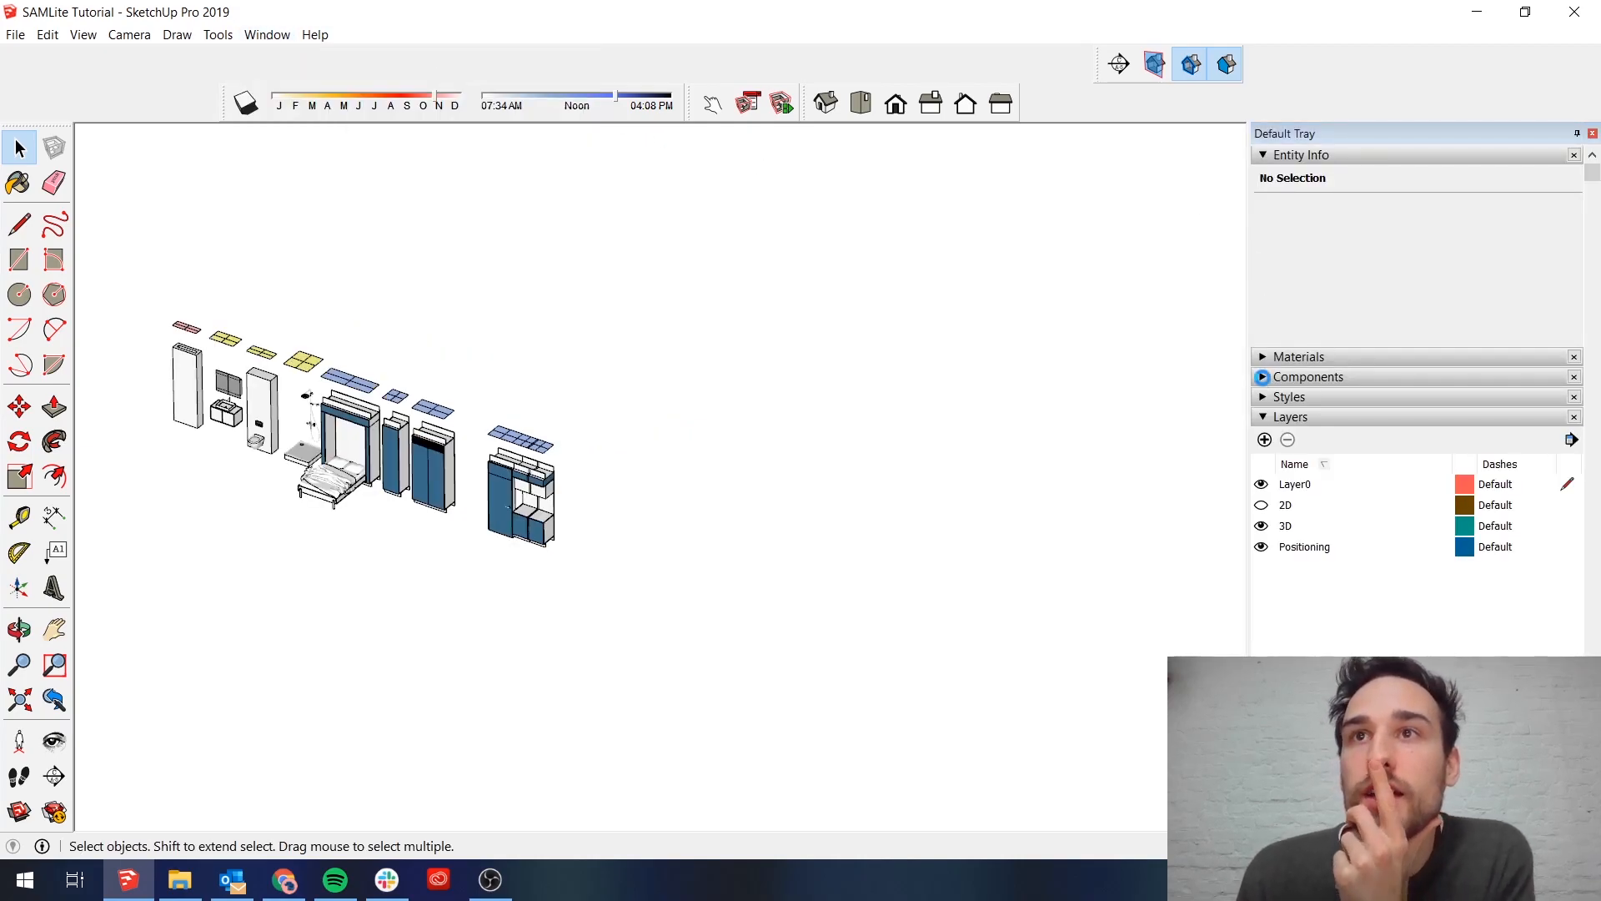
{"action": "left_click", "coordinate": [1309, 377]}
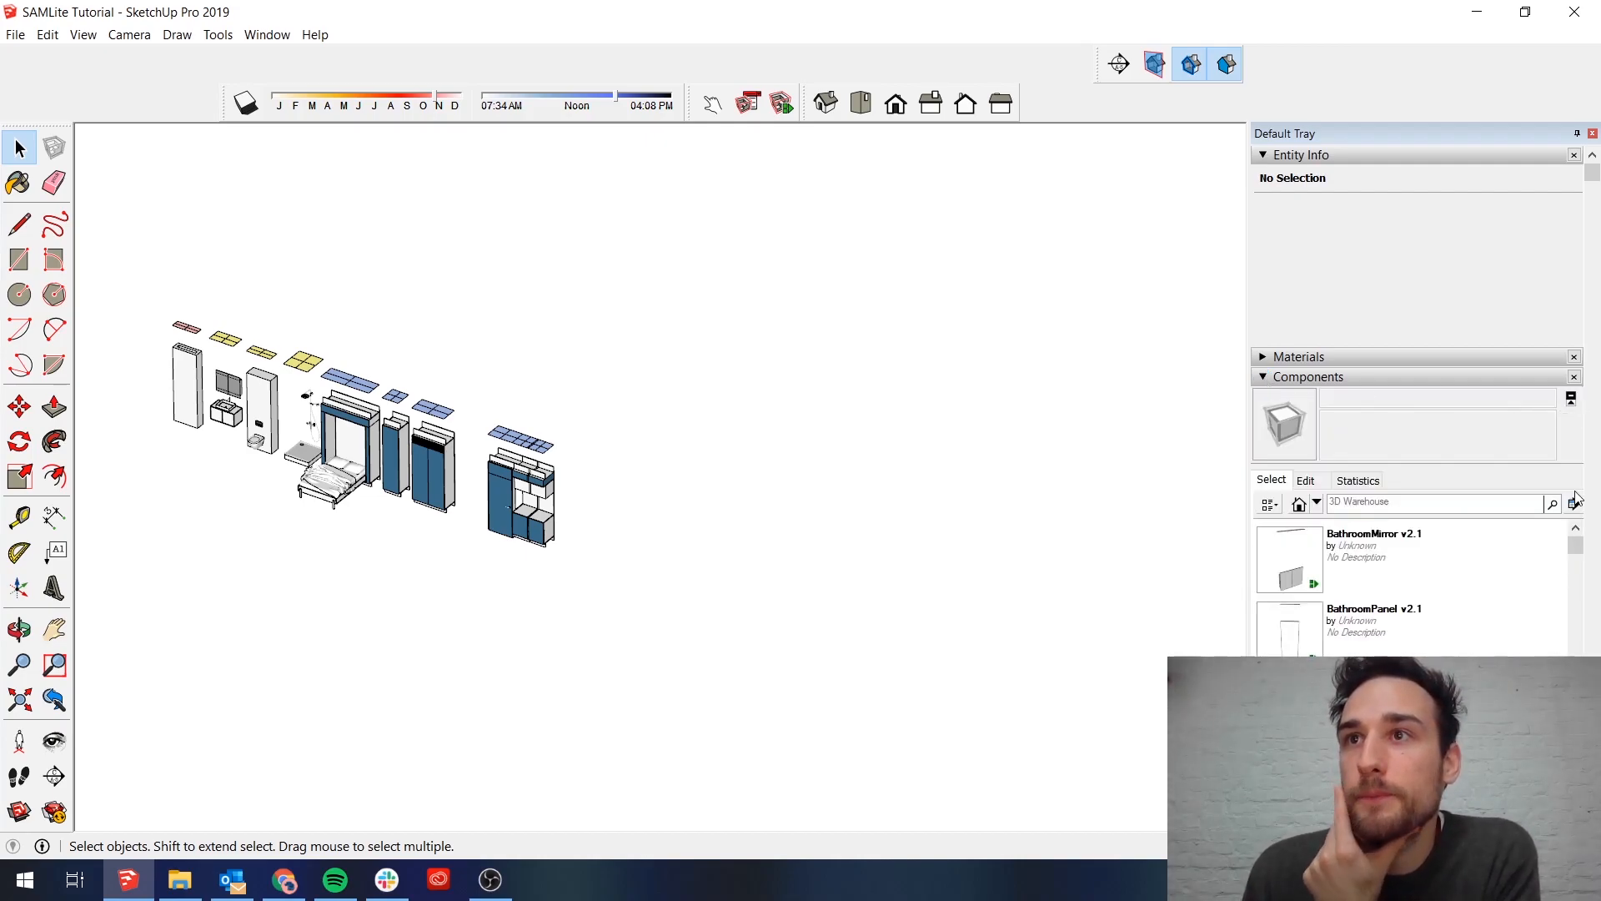
{"action": "left_click", "coordinate": [1573, 501]}
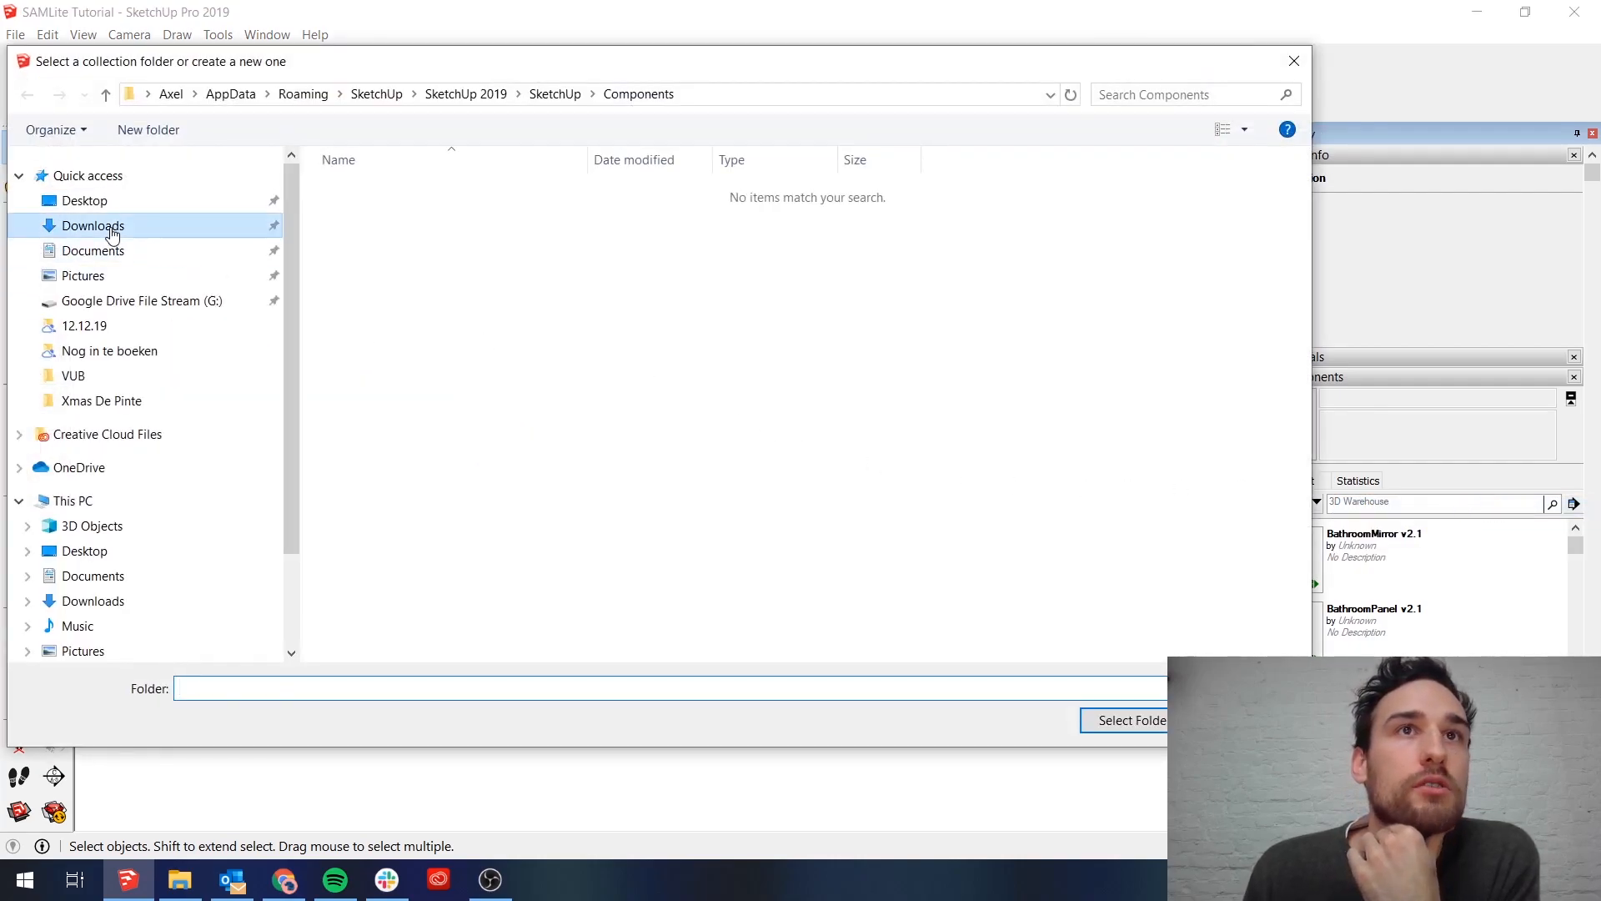
Select the Downloads > SAMLite Modules folder as the component collection.
{"action": "left_click", "coordinate": [92, 226]}
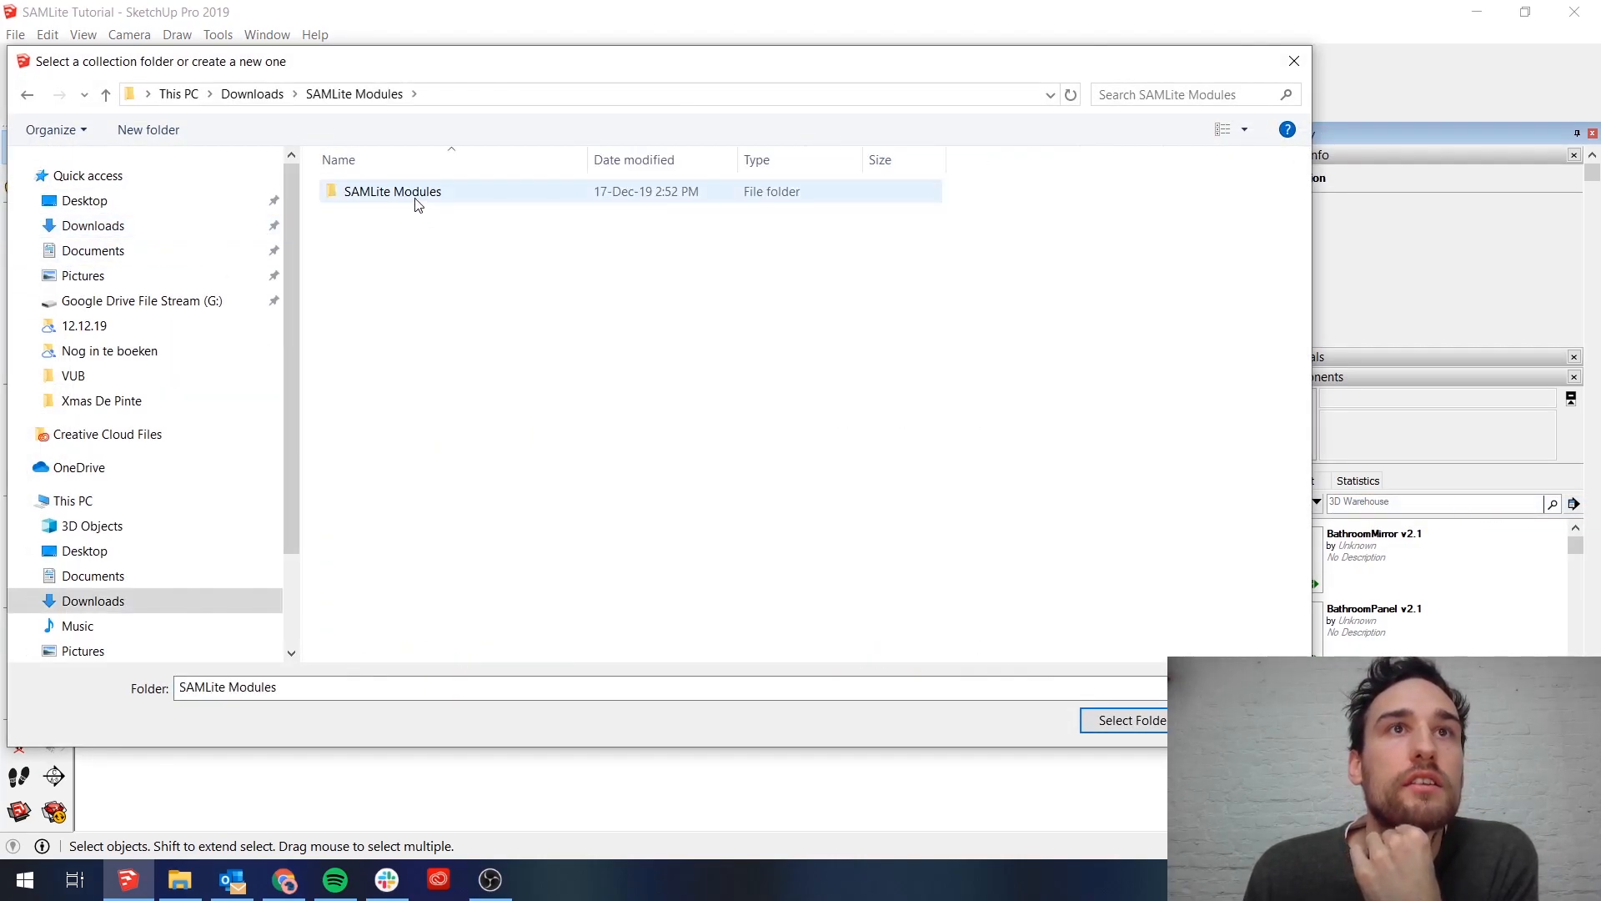
{"action": "double_click", "coordinate": [391, 191]}
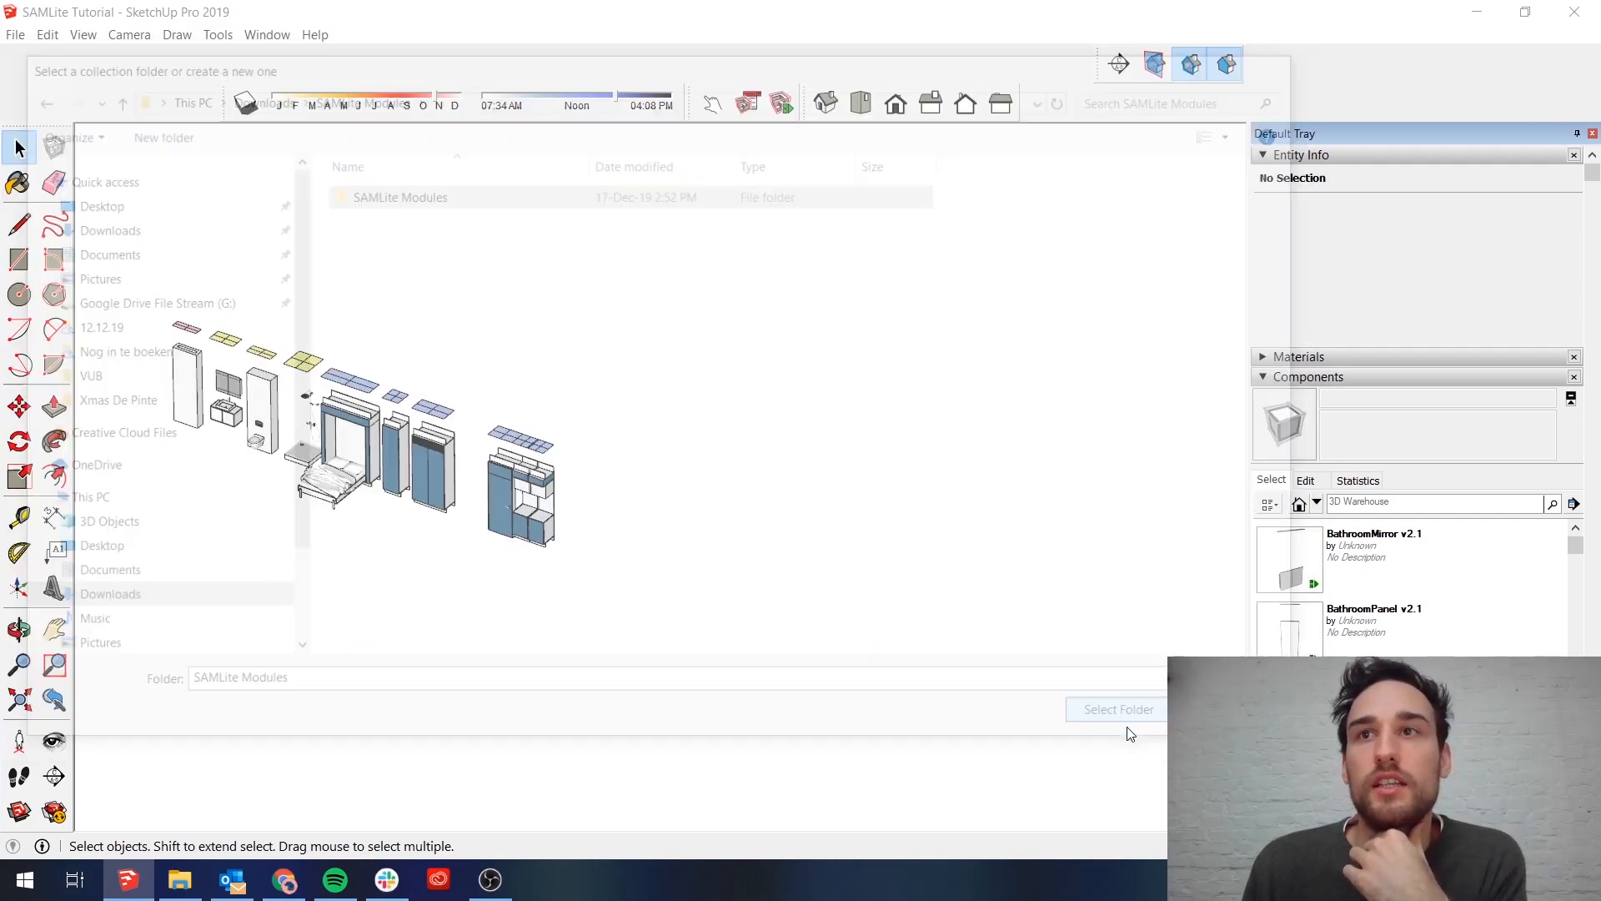
{"action": "left_click", "coordinate": [1116, 709]}
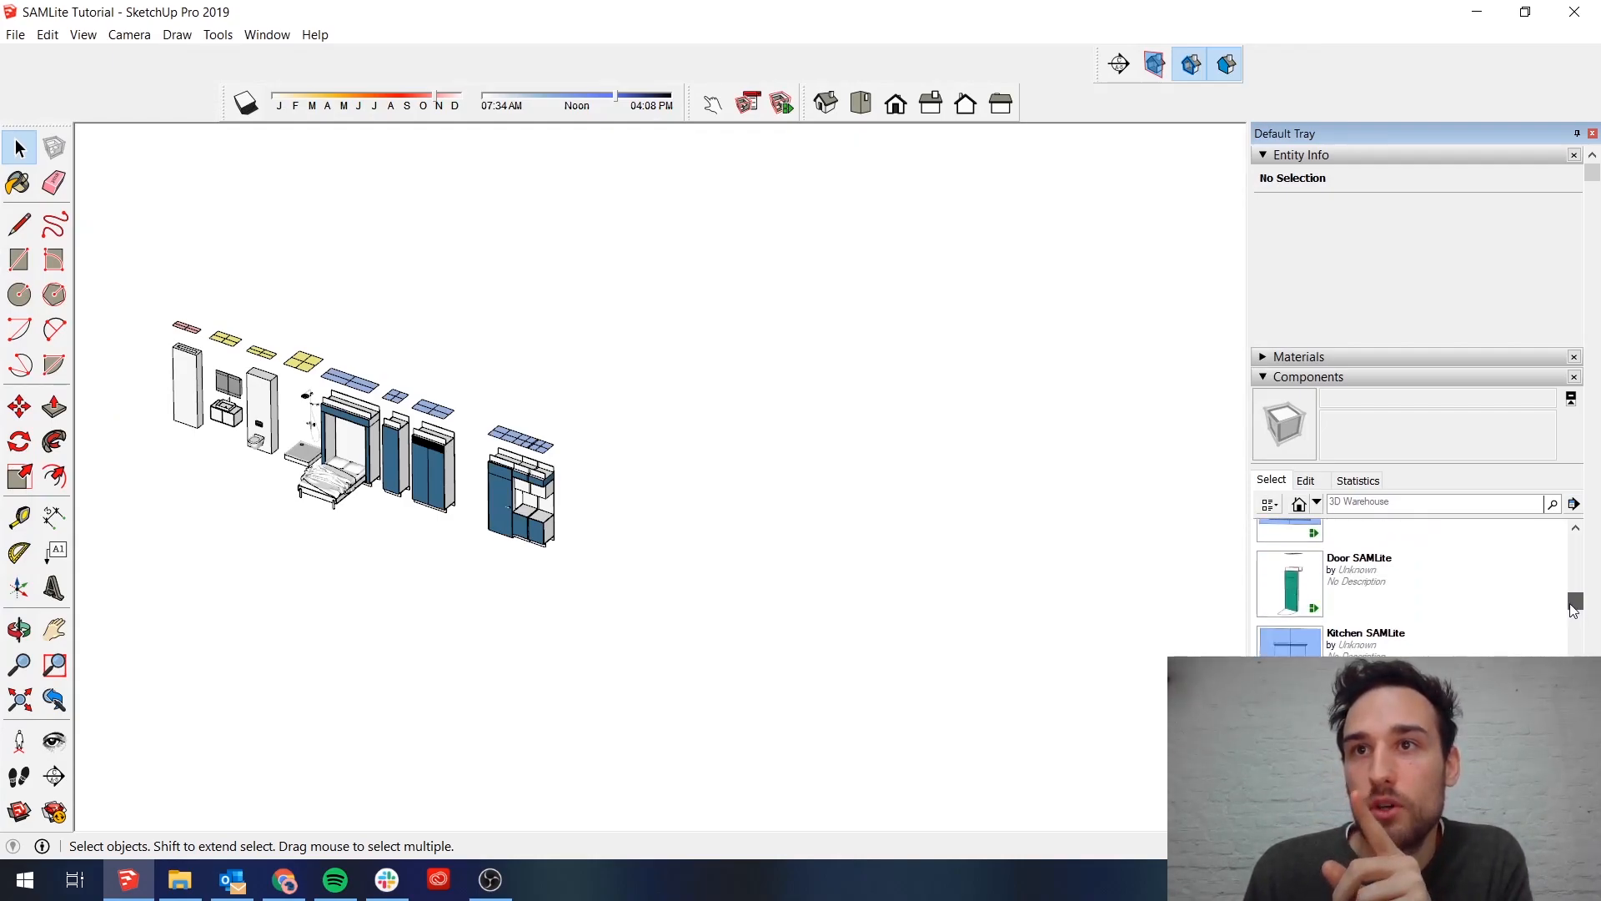
Scroll the SAMLite collection and set the Bed SAMLite module down beside the door.
{"action": "scroll", "scroll_direction": "down", "scroll_amount": 3}
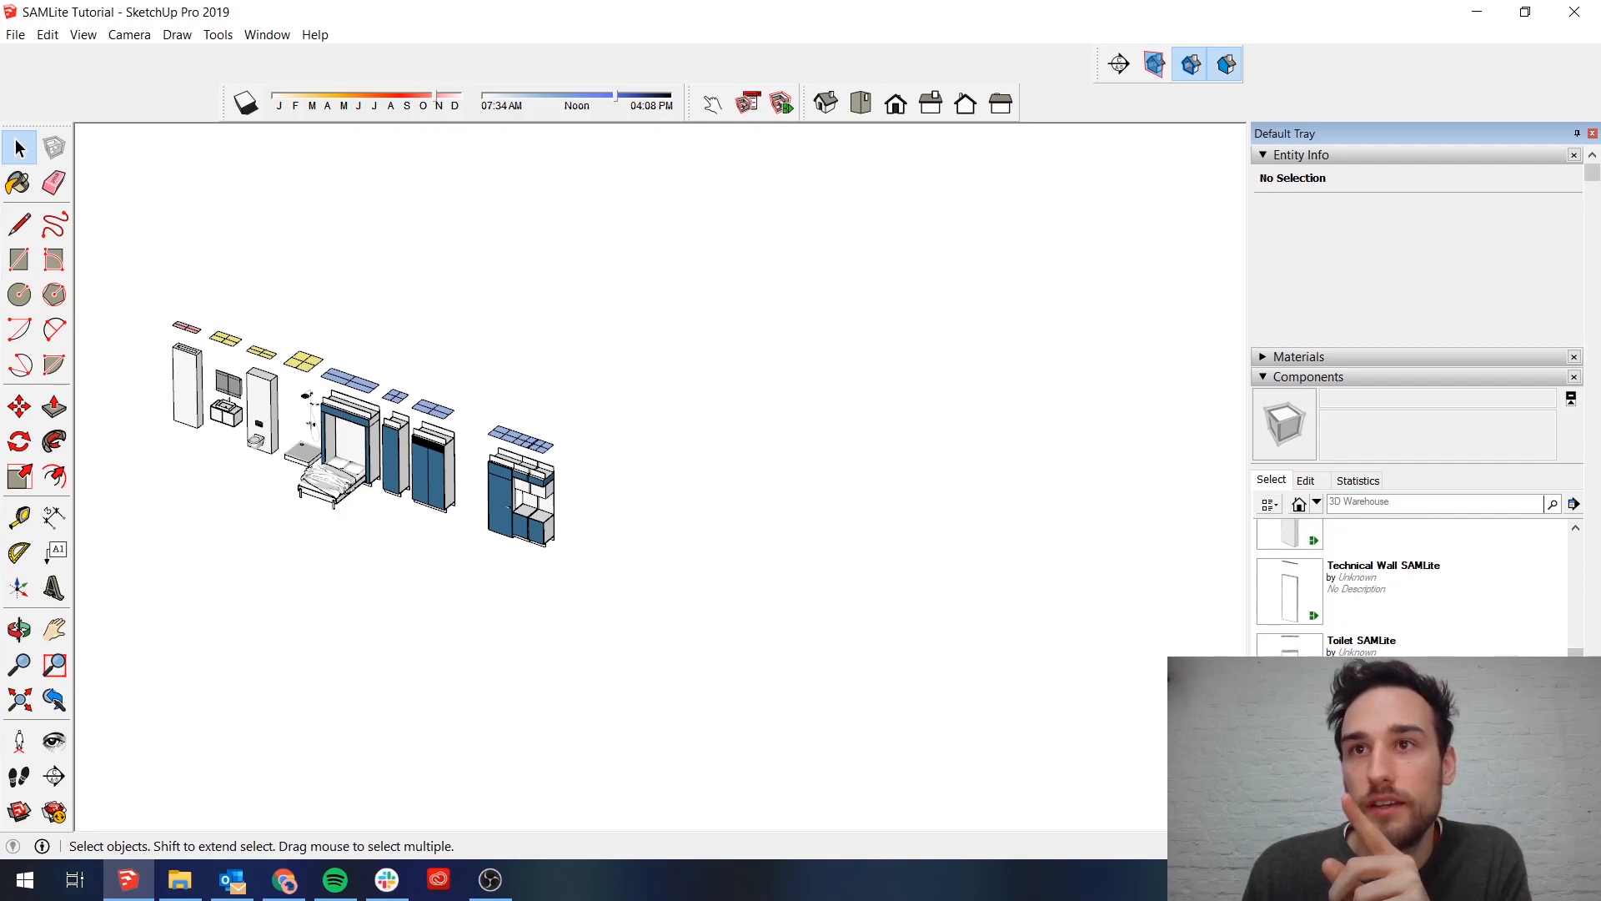
{"action": "scroll", "scroll_direction": "down", "scroll_amount": 3}
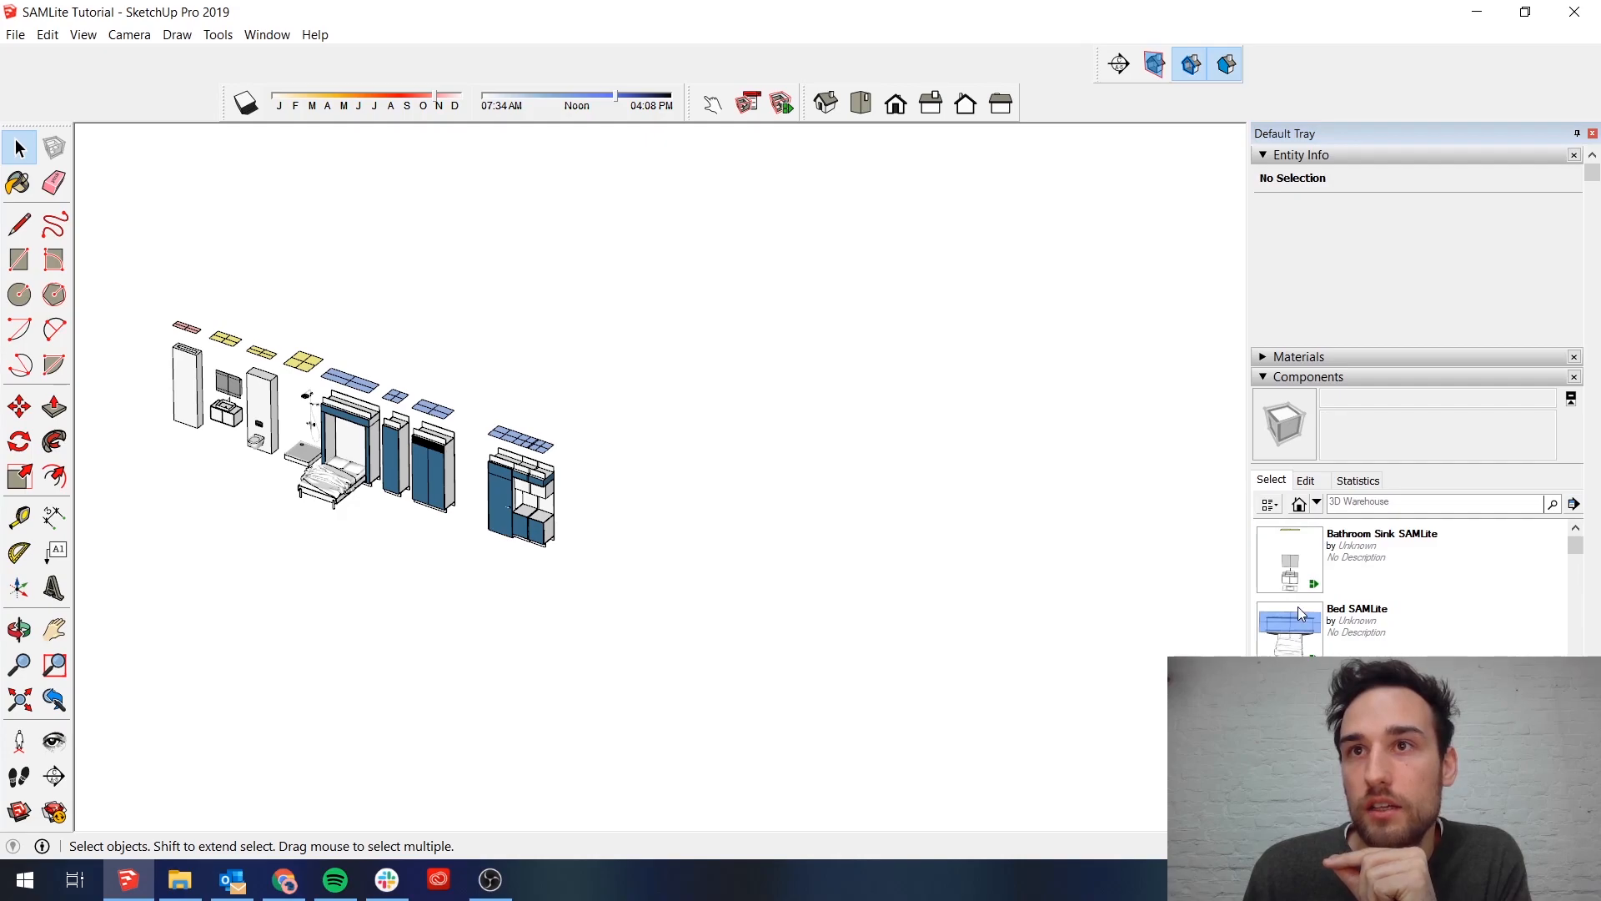
{"action": "scroll", "scroll_direction": "down", "scroll_amount": 3}
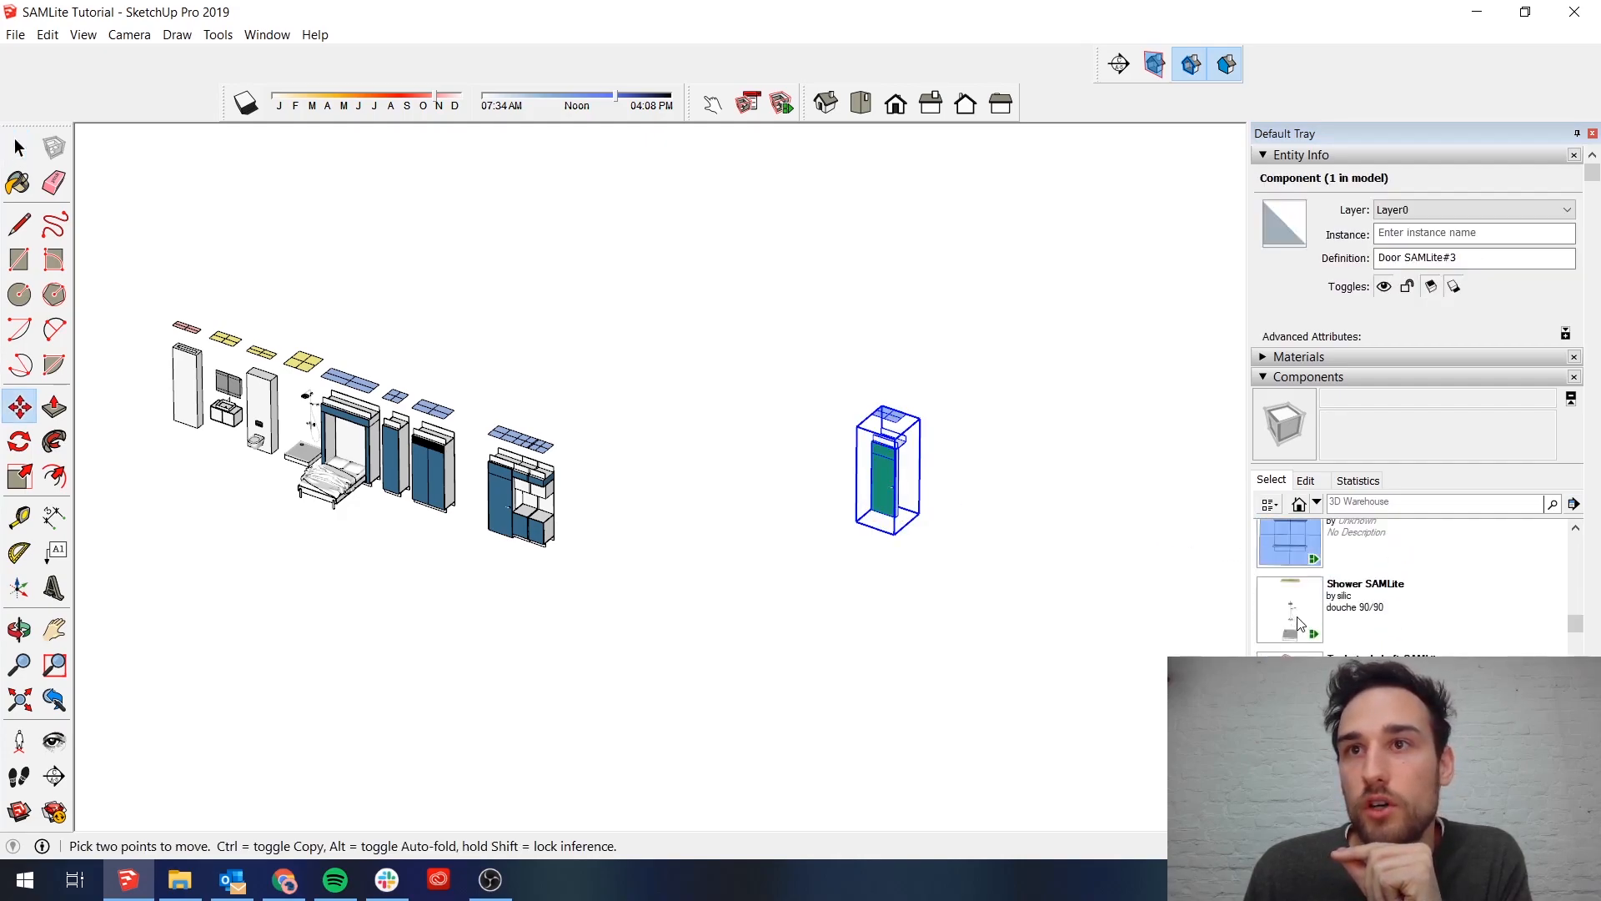
{"action": "scroll", "scroll_direction": "down", "scroll_amount": 3}
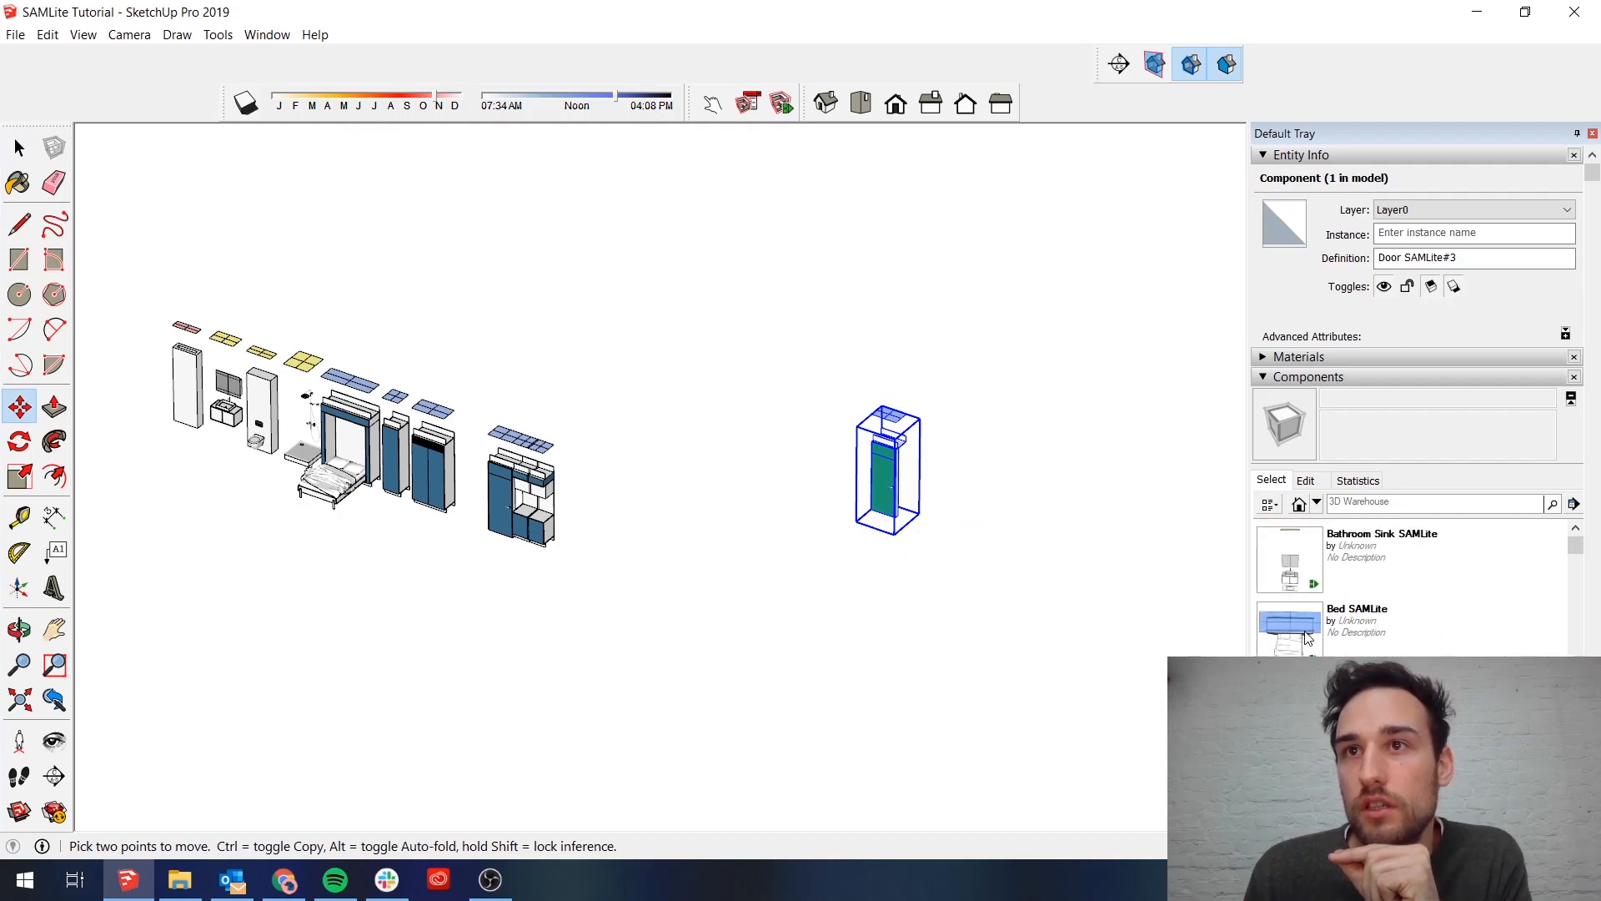
{"action": "scroll", "scroll_direction": "down", "scroll_amount": 3}
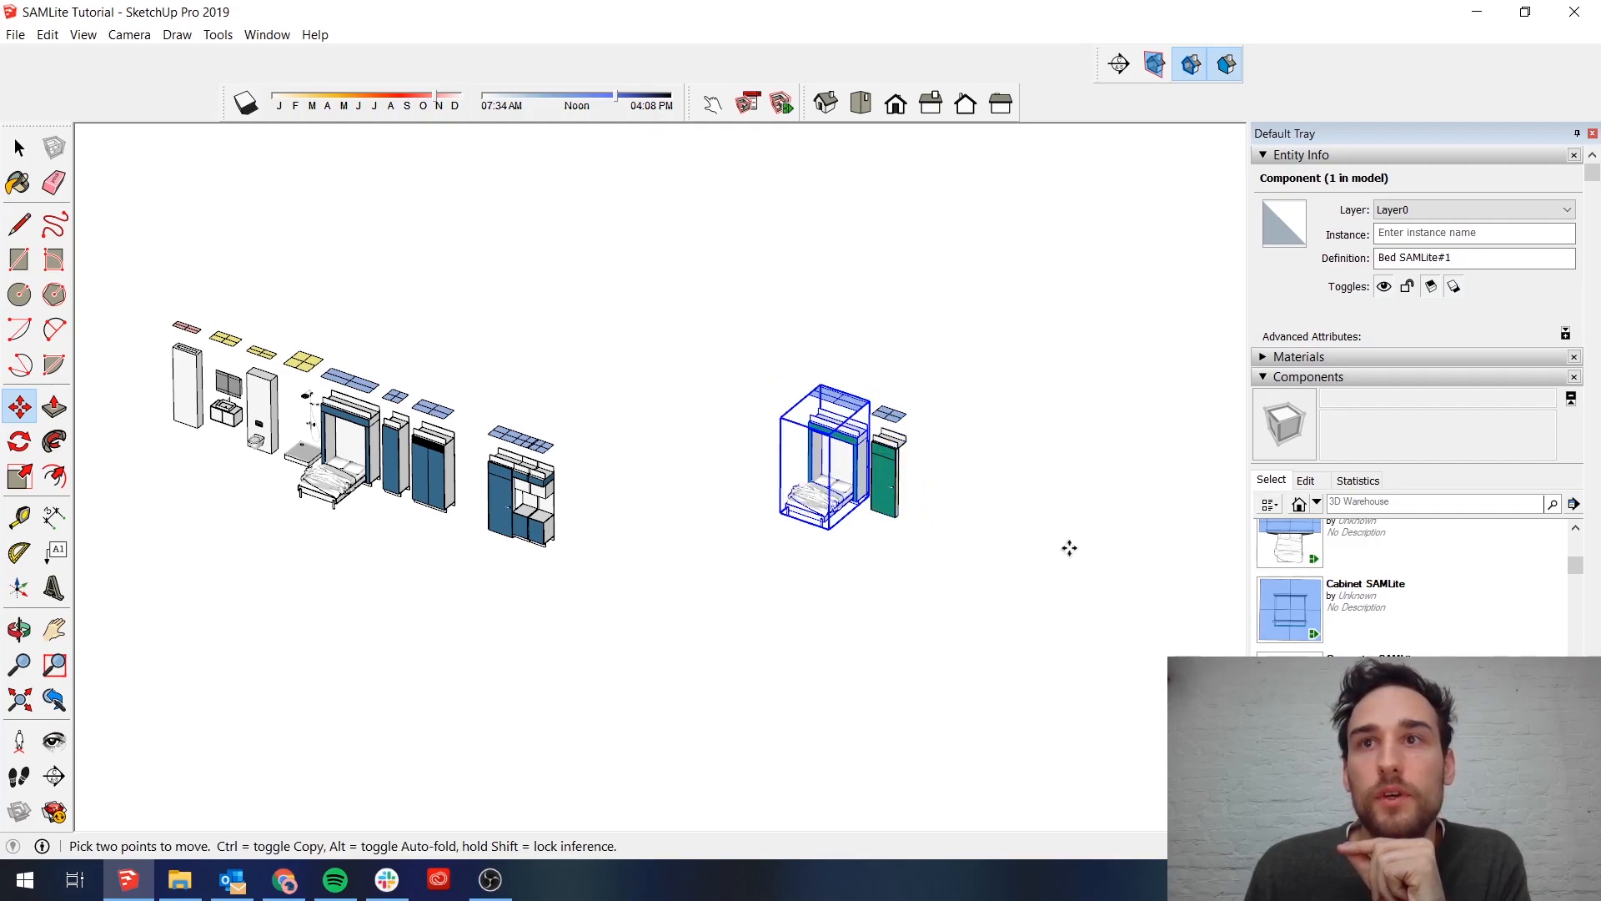
{"action": "left_click", "coordinate": [18, 146]}
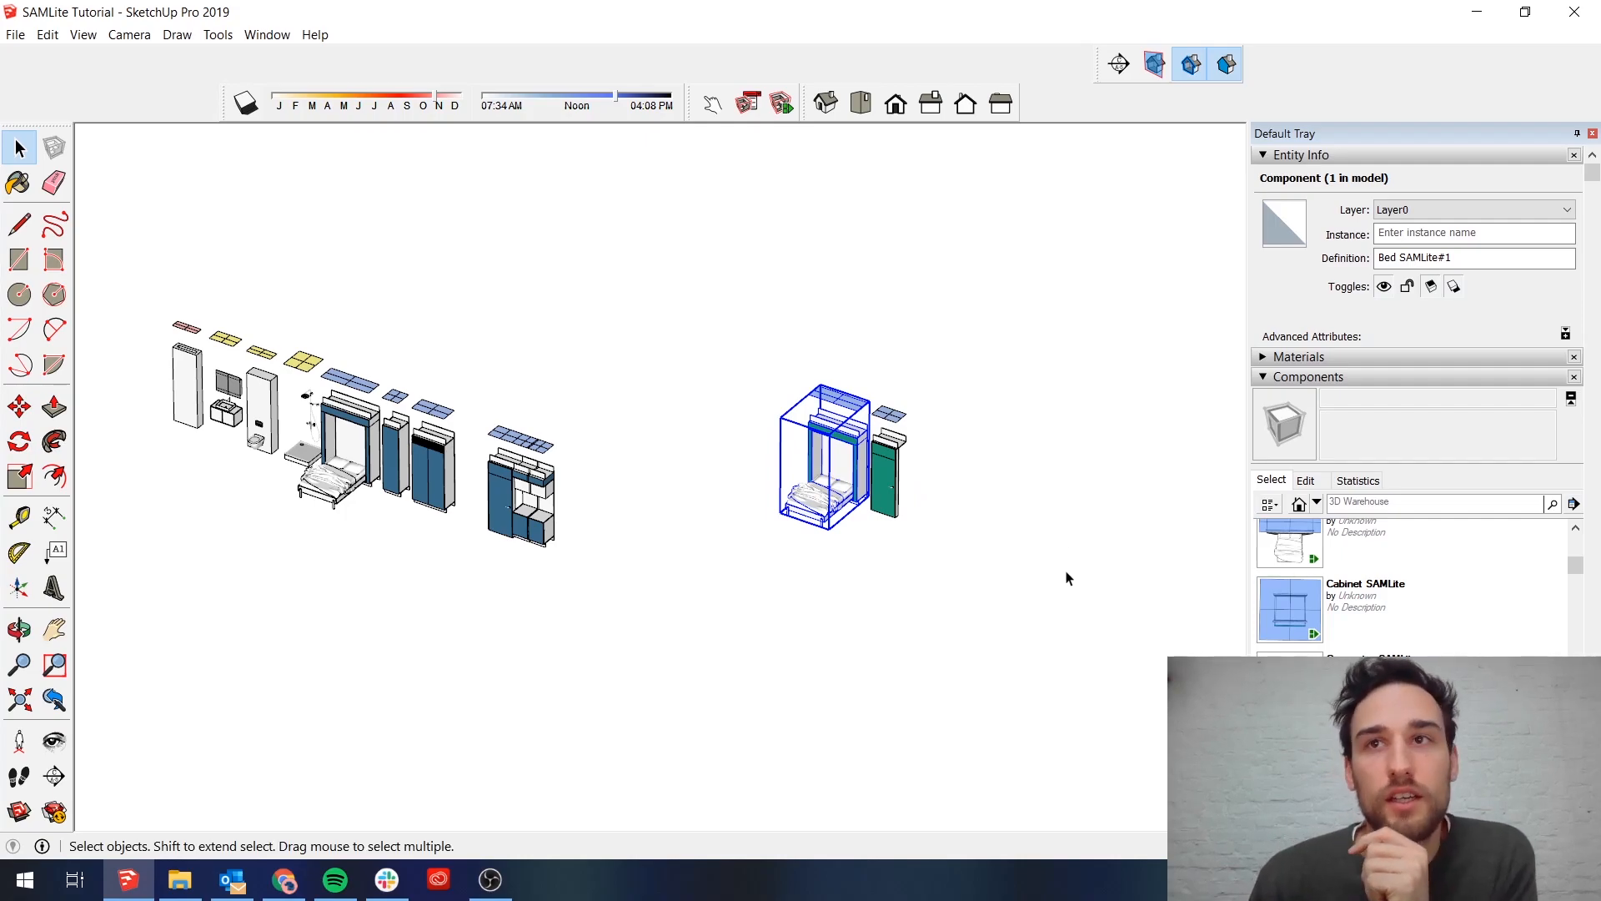
{"action": "mouse_move", "coordinate": [1057, 647]}
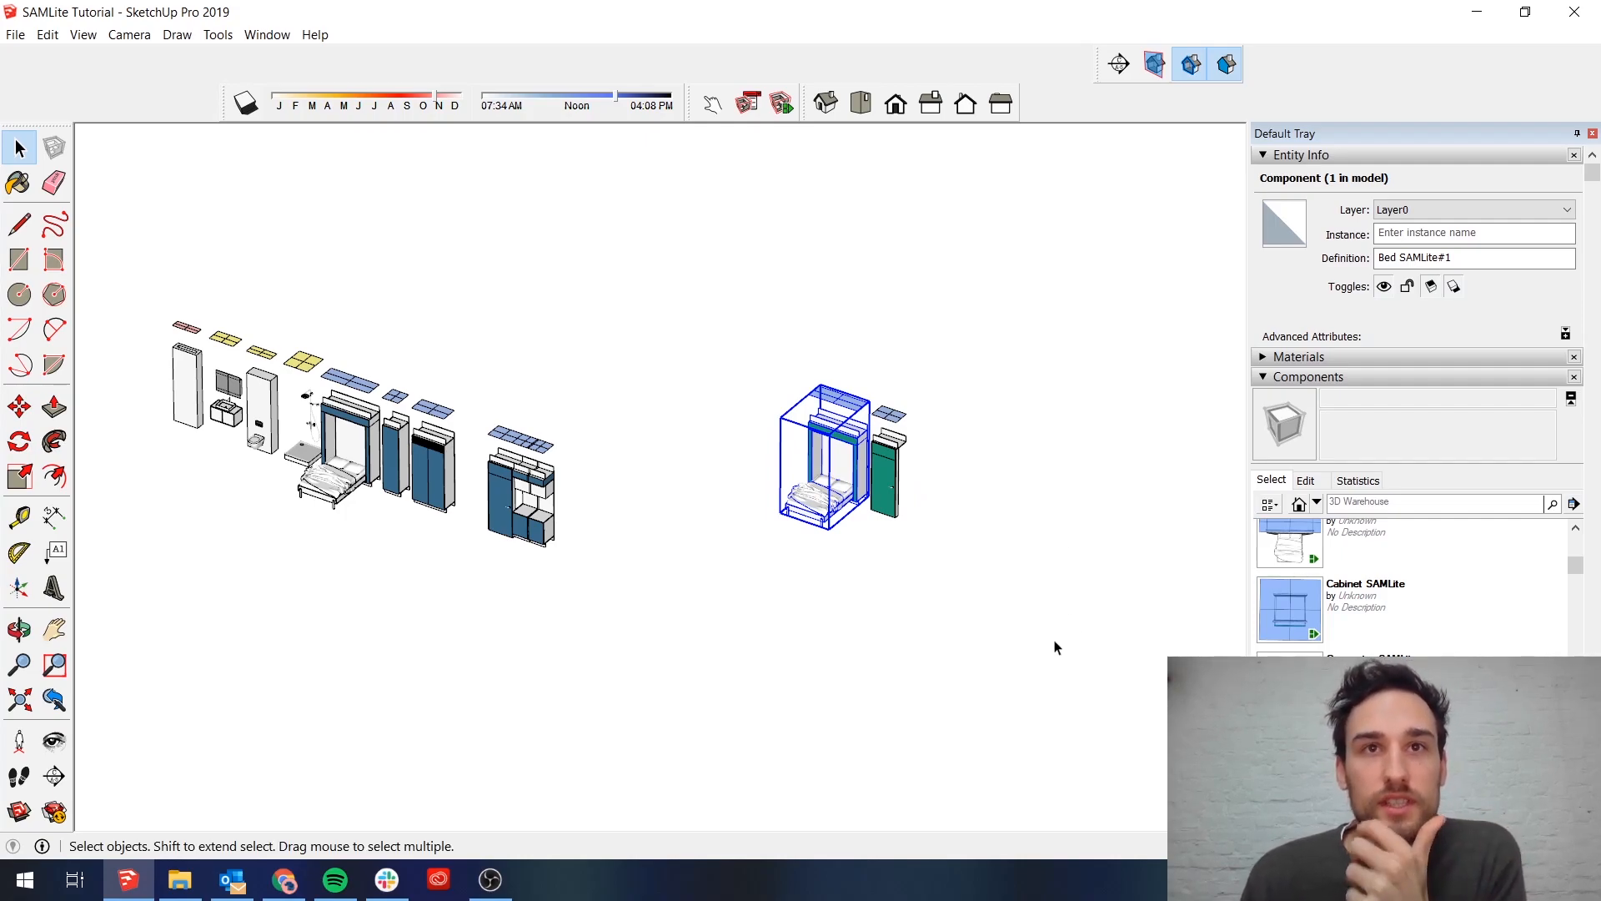
{"action": "mouse_move", "coordinate": [1005, 693]}
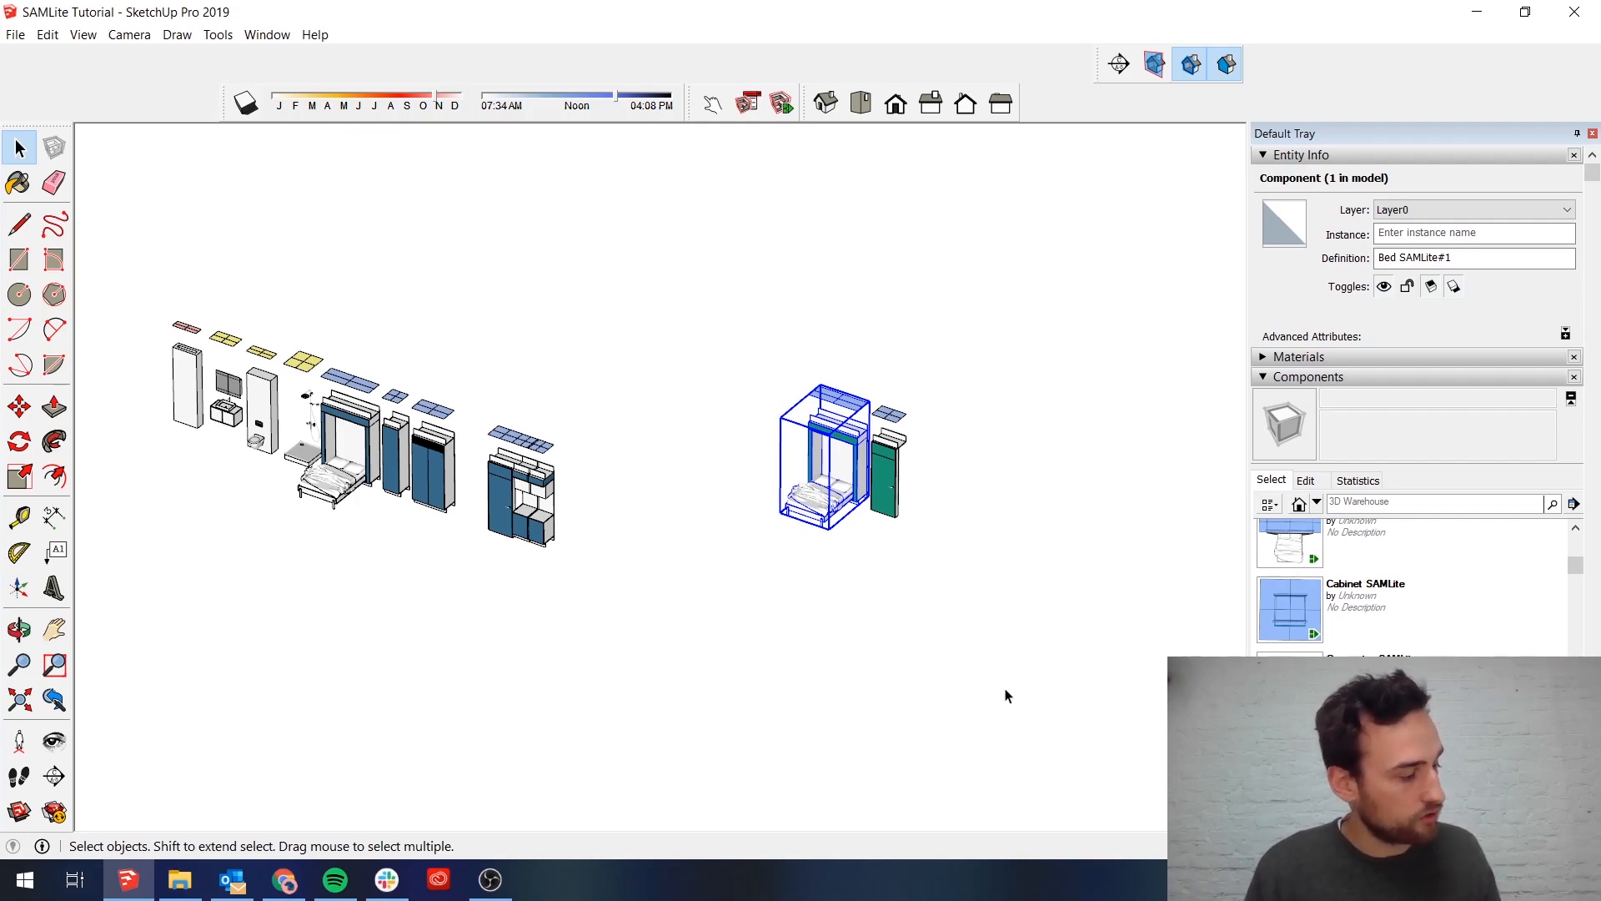
{"action": "mouse_move", "coordinate": [1056, 687]}
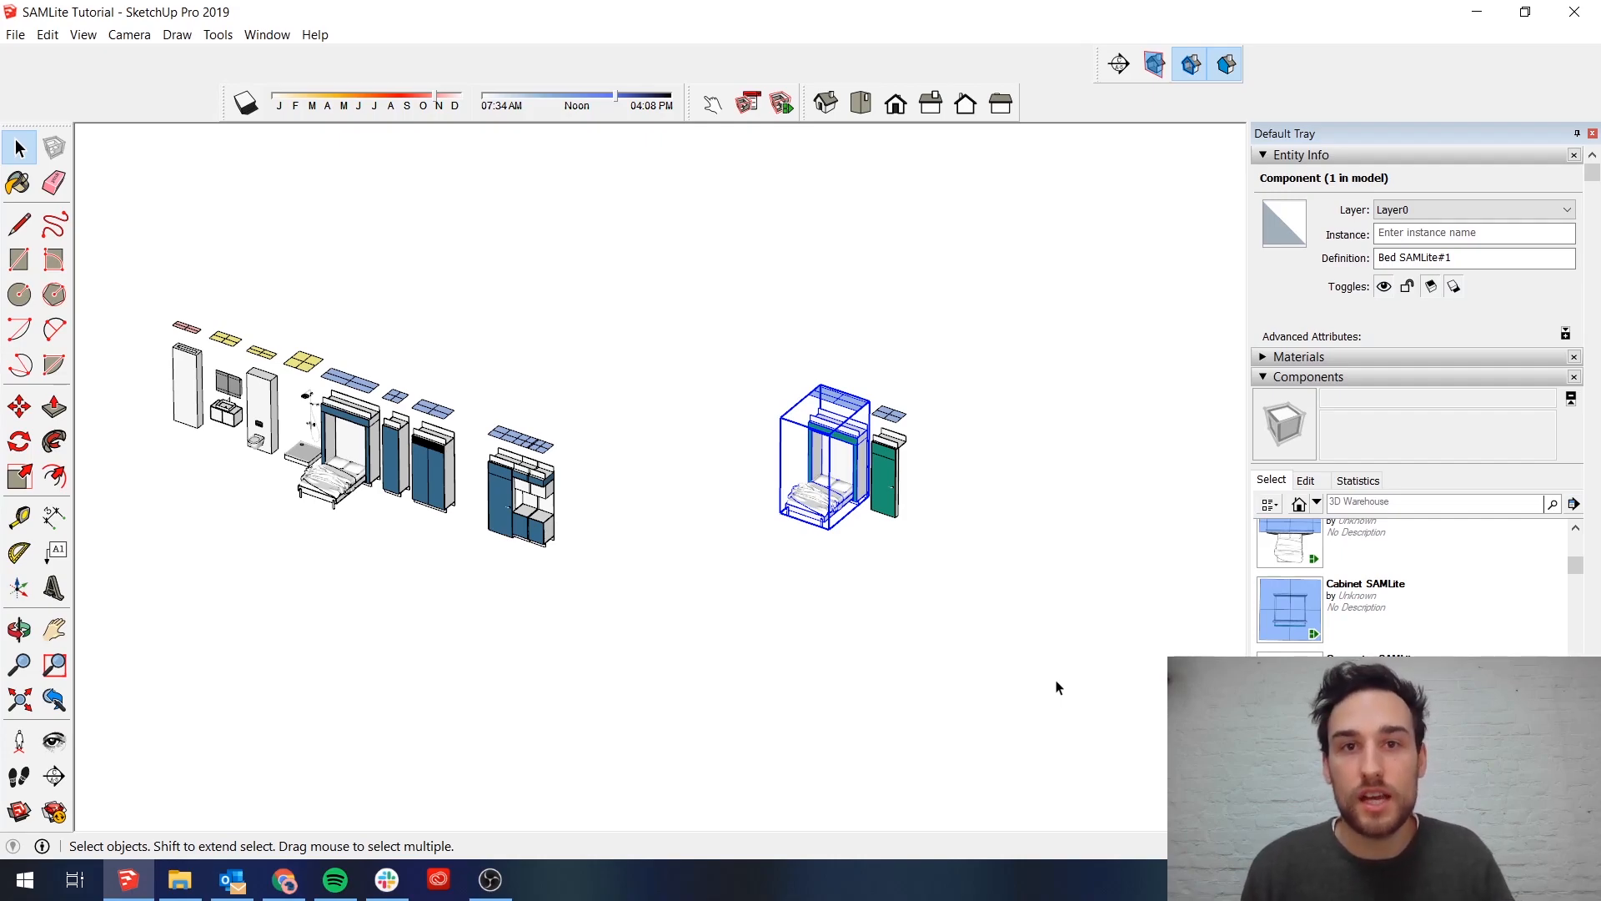
{"action": "mouse_move", "coordinate": [751, 786]}
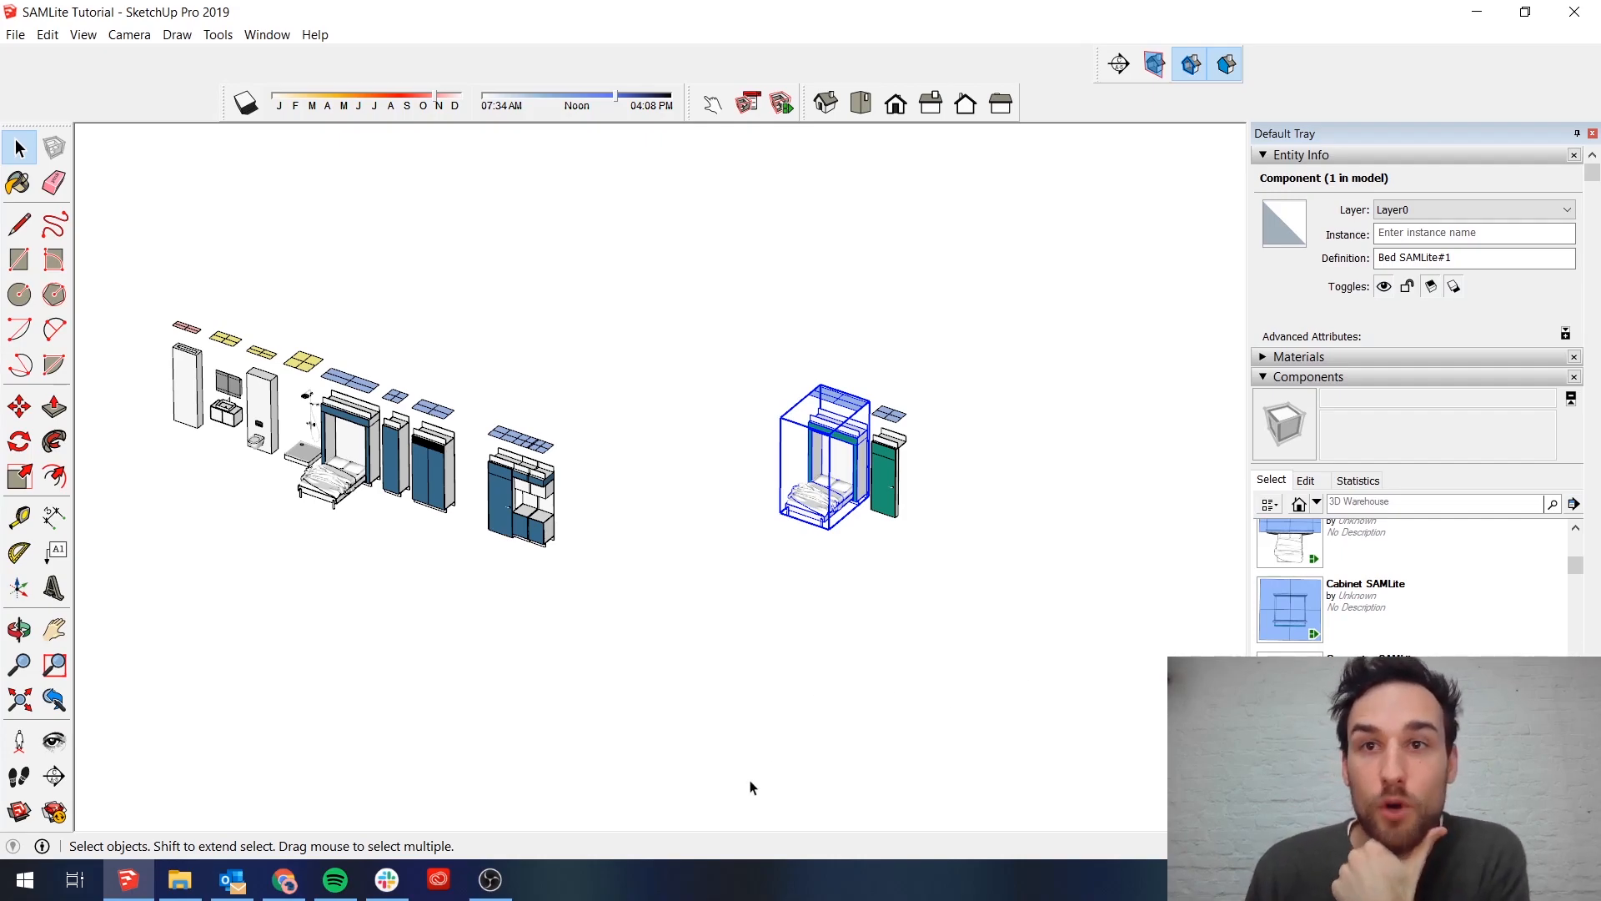